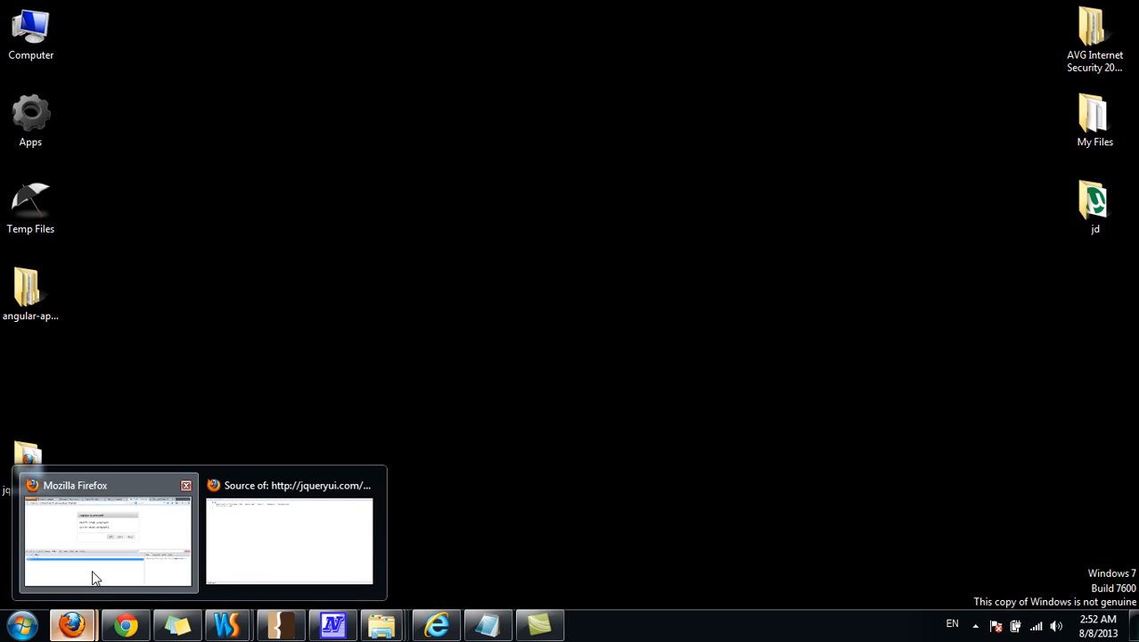
- Bring the Firefox window with the 'register to proceed!' dialog forward and reload it
left_click(107, 535)
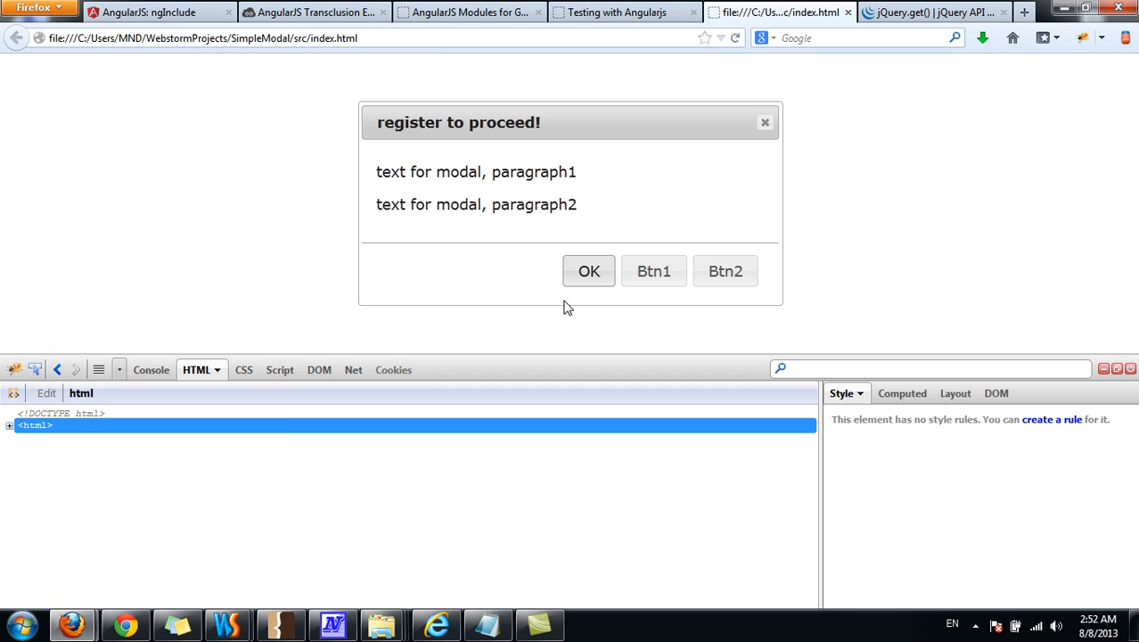
mouse_move(513, 136)
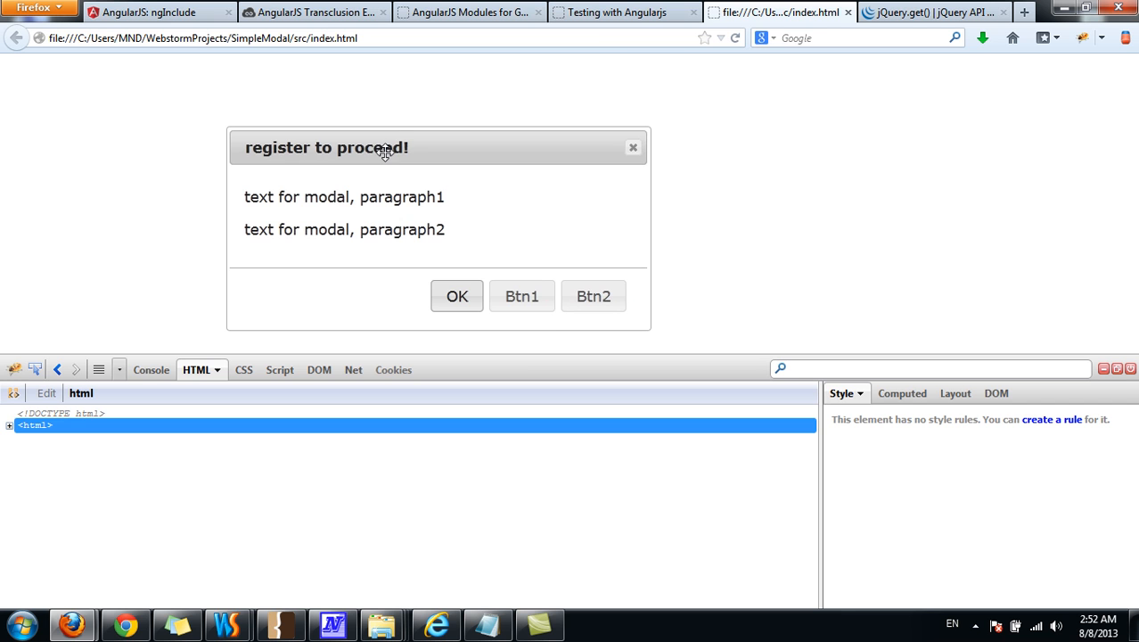
mouse_move(356, 157)
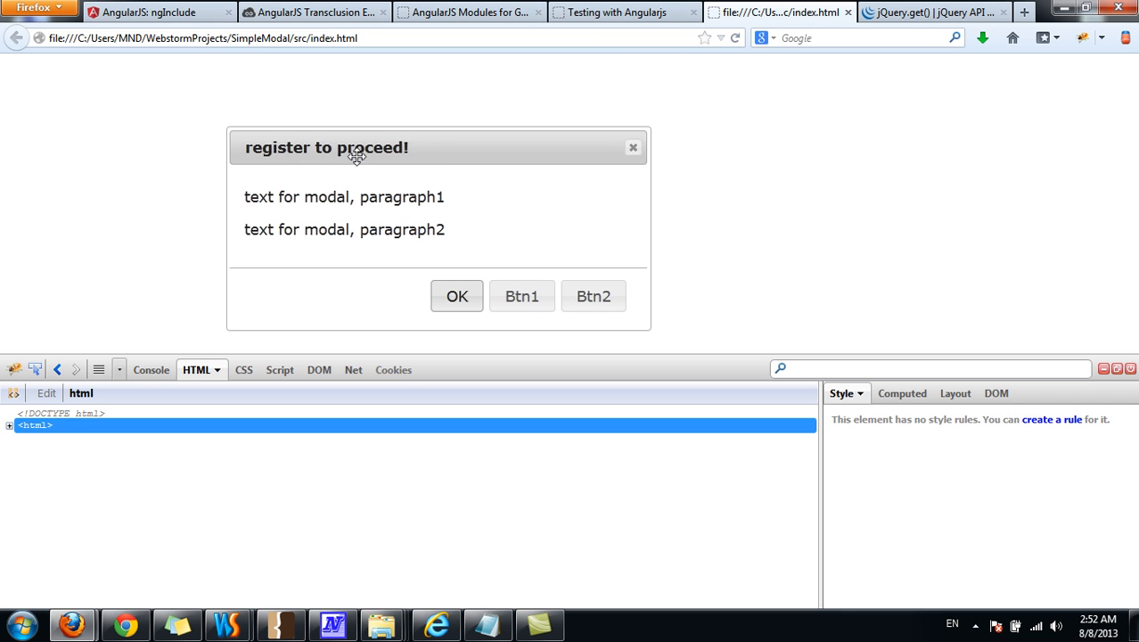
mouse_move(228, 622)
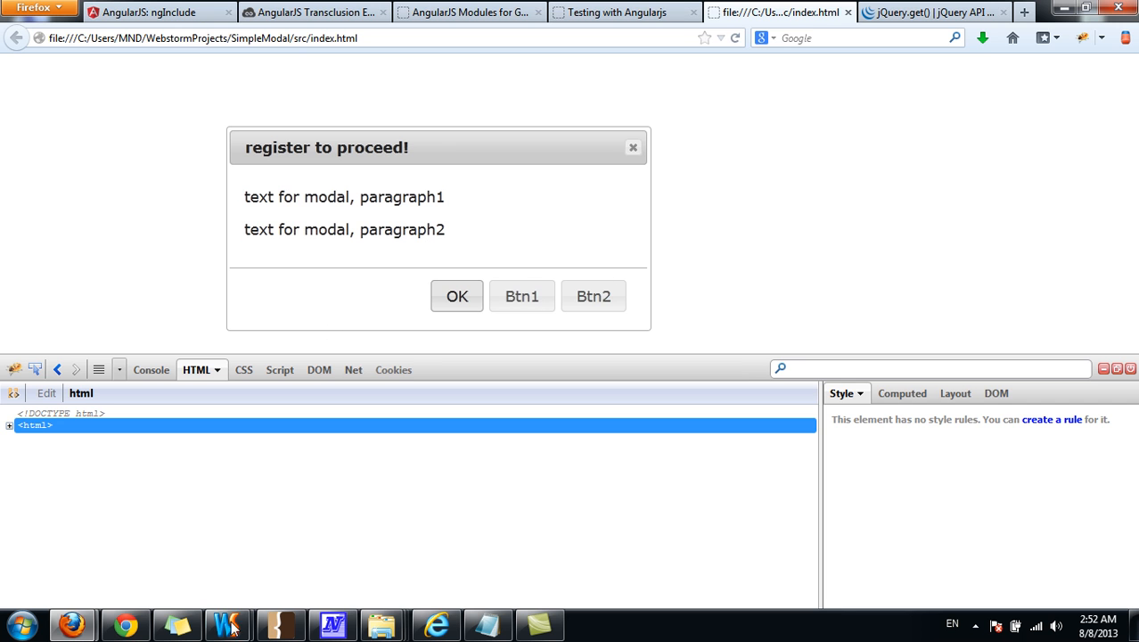
left_click(227, 624)
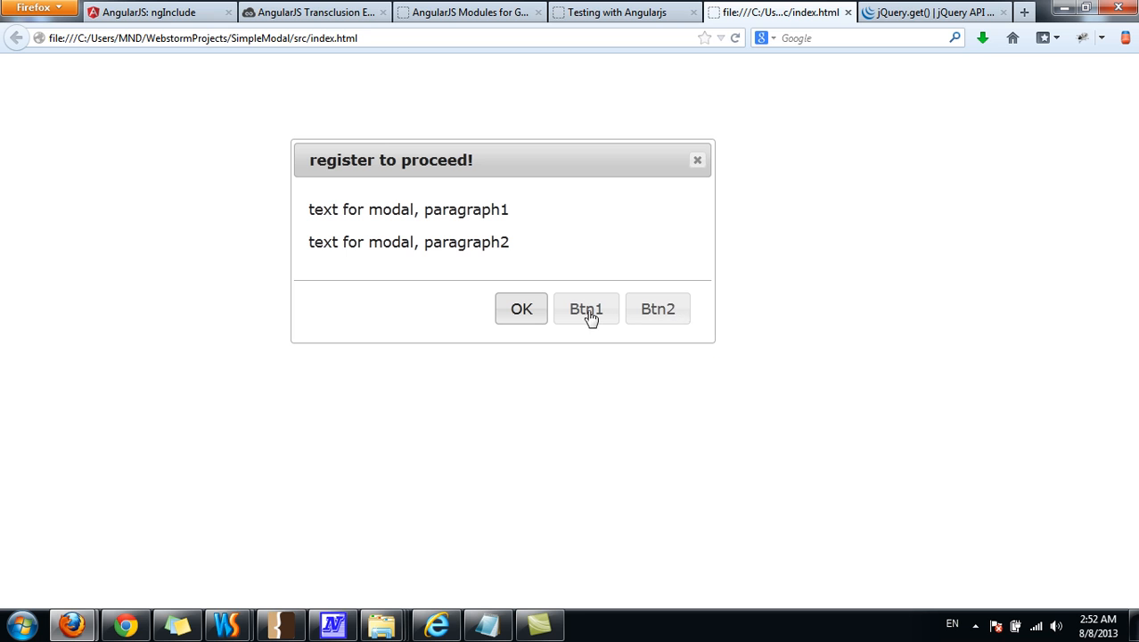
mouse_move(533, 303)
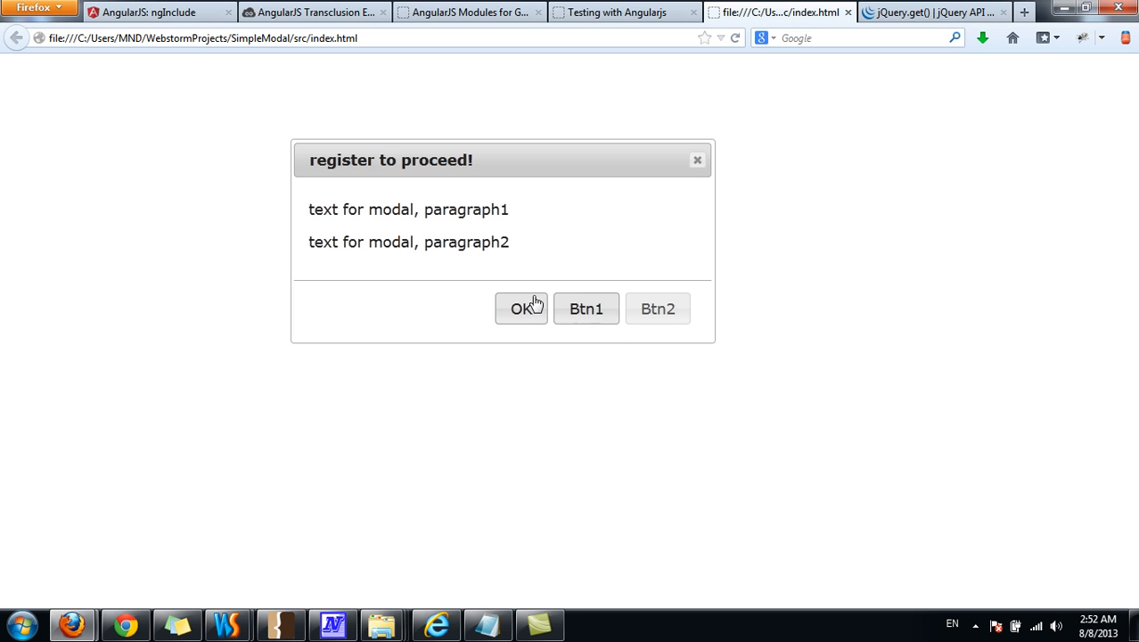
mouse_move(1084, 37)
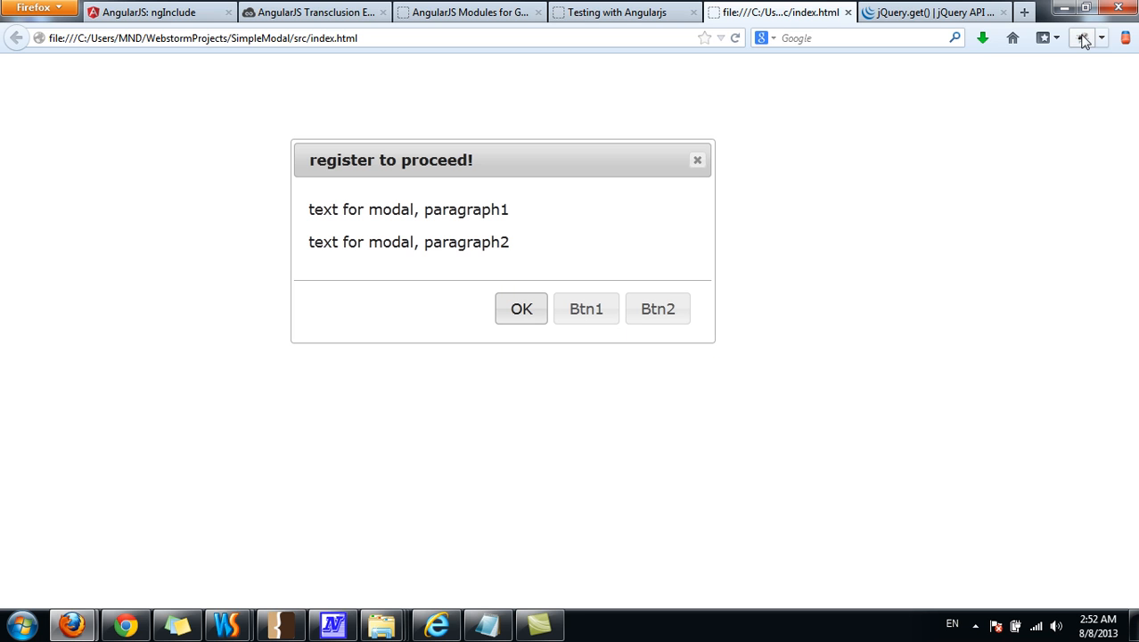
- Inspect the dialog's ui-dialog-buttonpane div and its right-floated buttonset in Firebug
left_click(1084, 38)
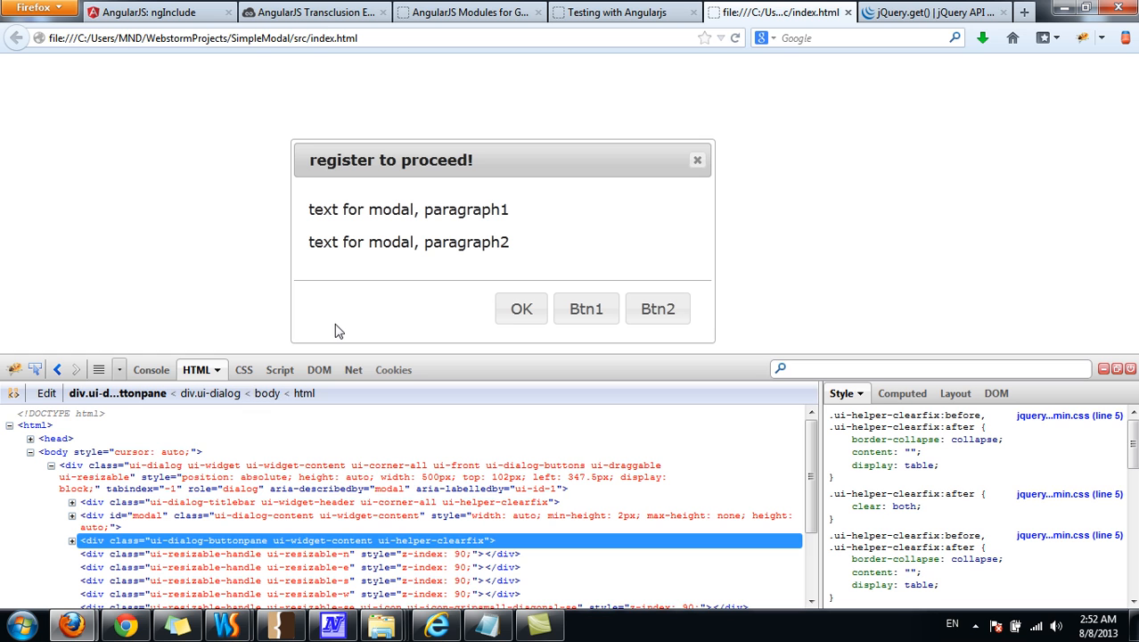
mouse_move(364, 317)
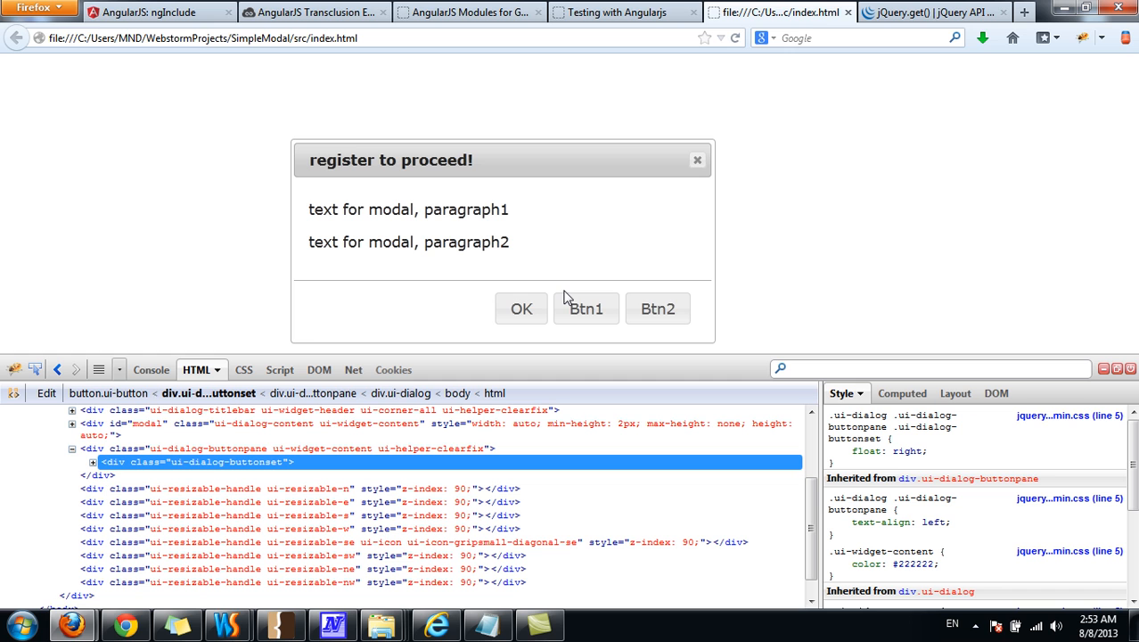
mouse_move(453, 300)
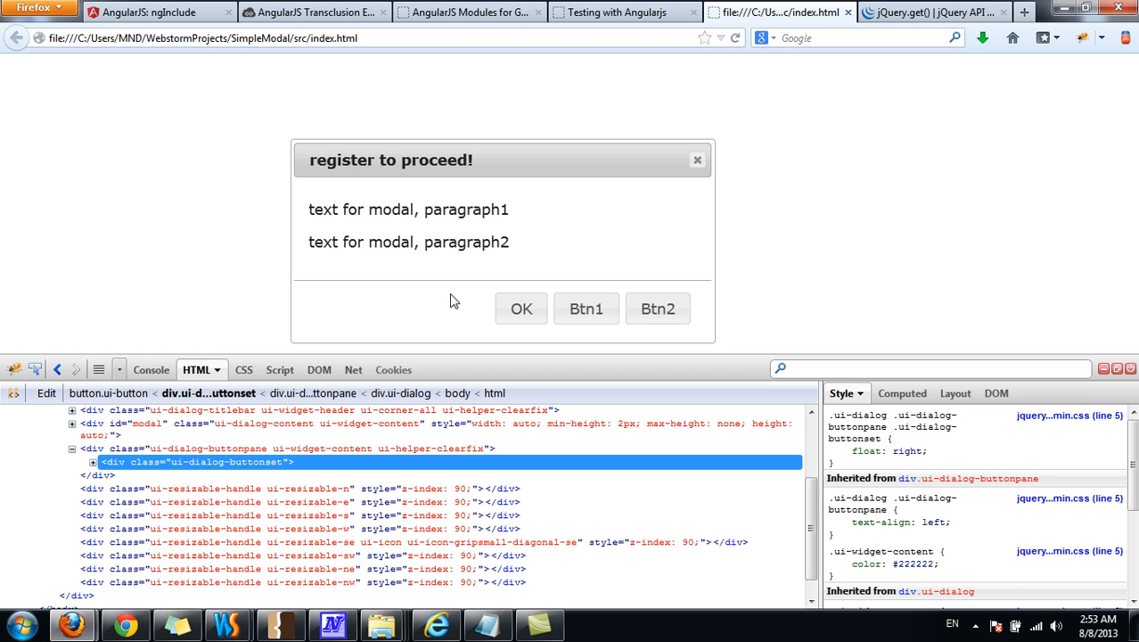
mouse_move(34, 369)
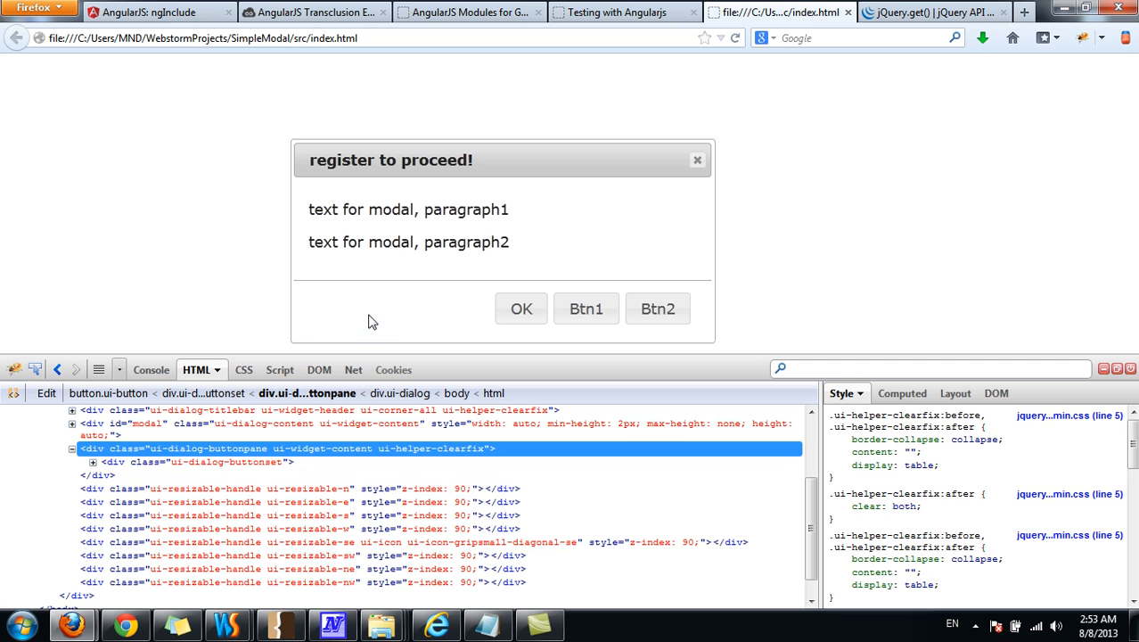
mouse_move(977, 469)
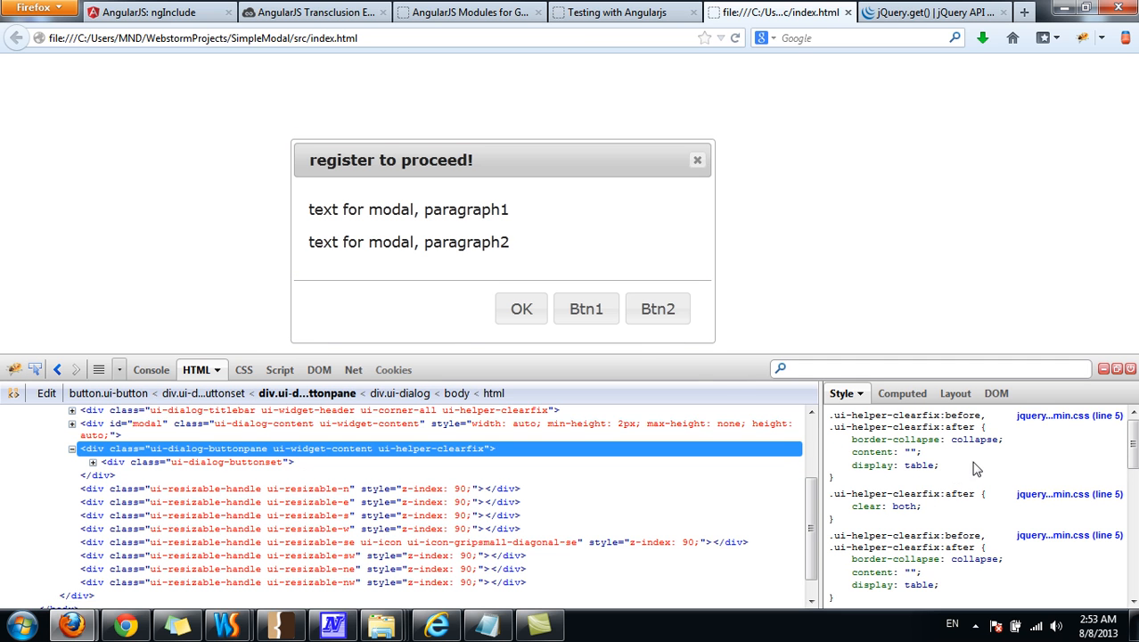
- In the live styles, give the button pane text-align center and the buttonset float: none so OK/Btn1/Btn2 center
left_click_drag(643, 360, 643, 339)
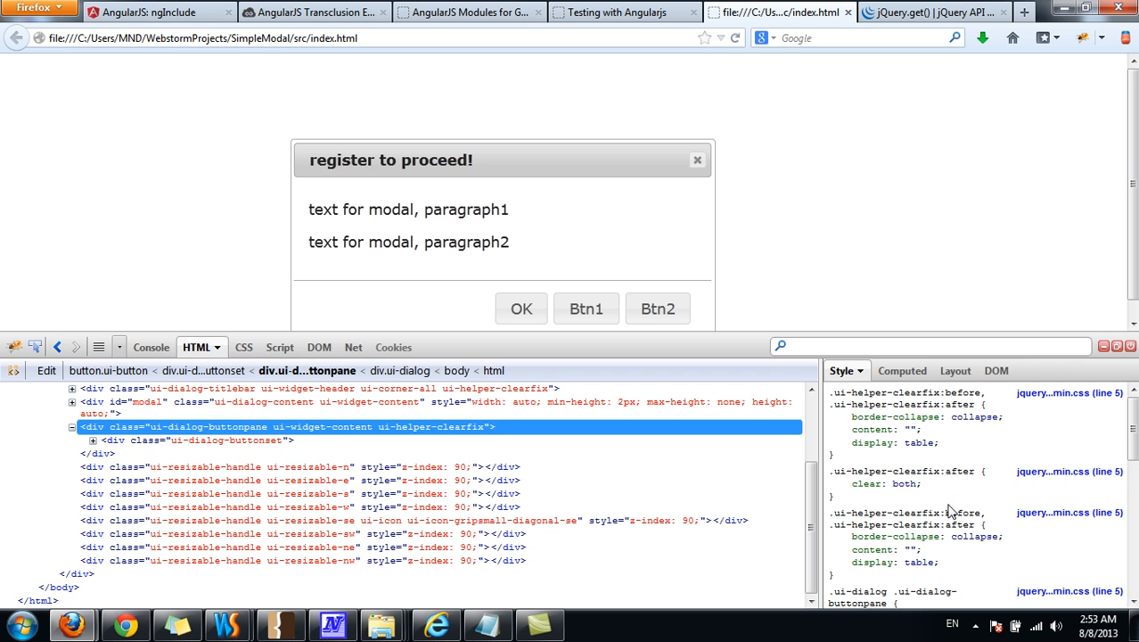
scroll("down", 3)
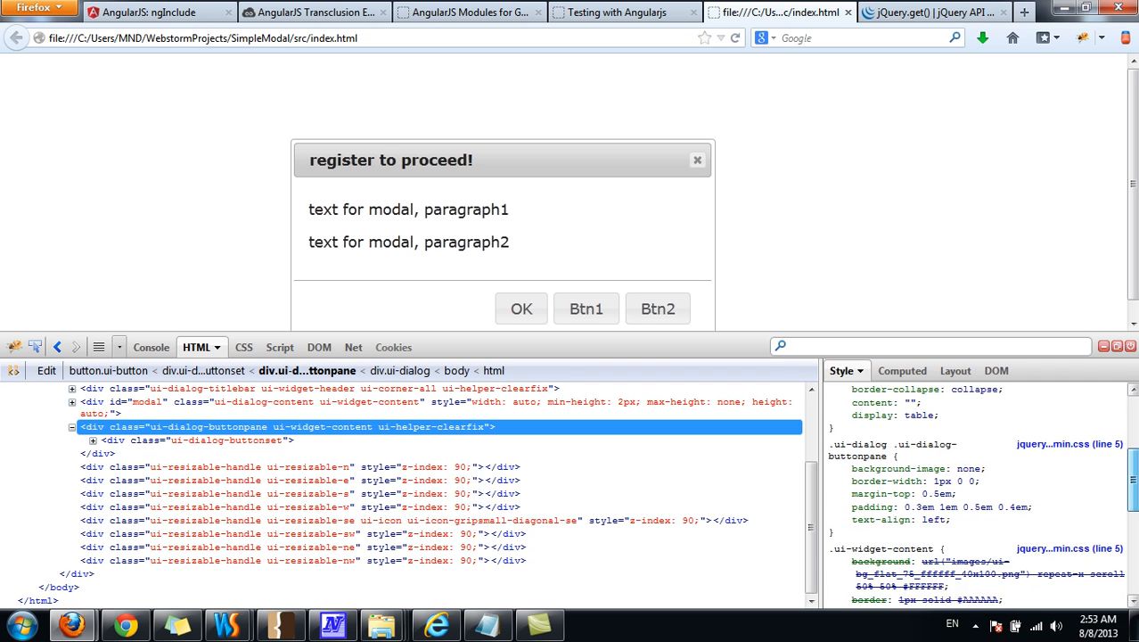
scroll("down", 3)
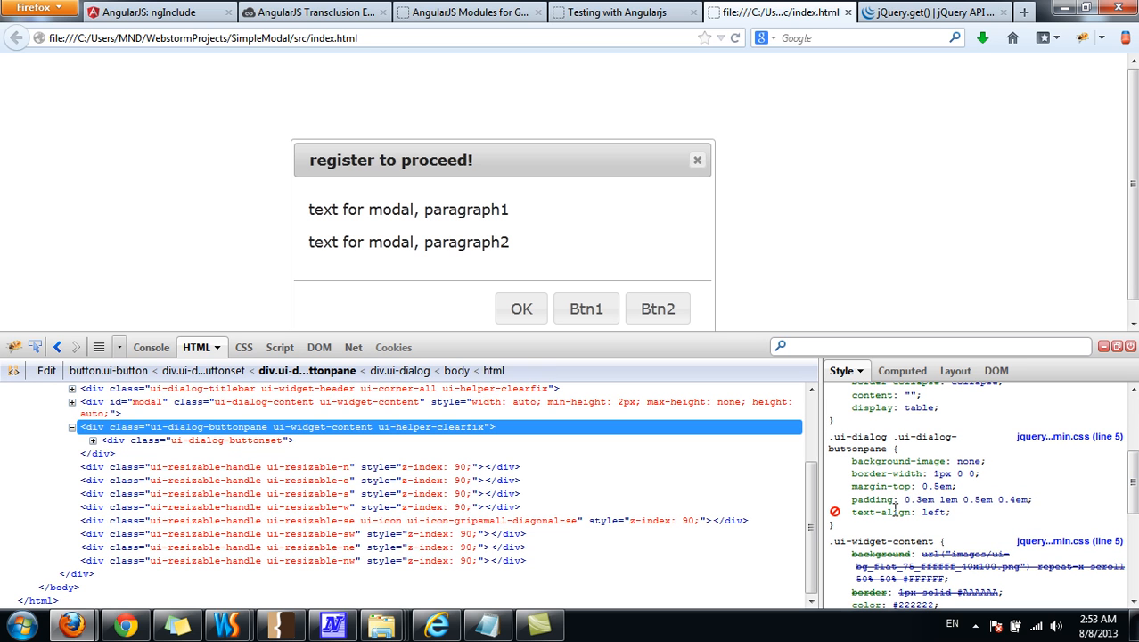
double_click(934, 513)
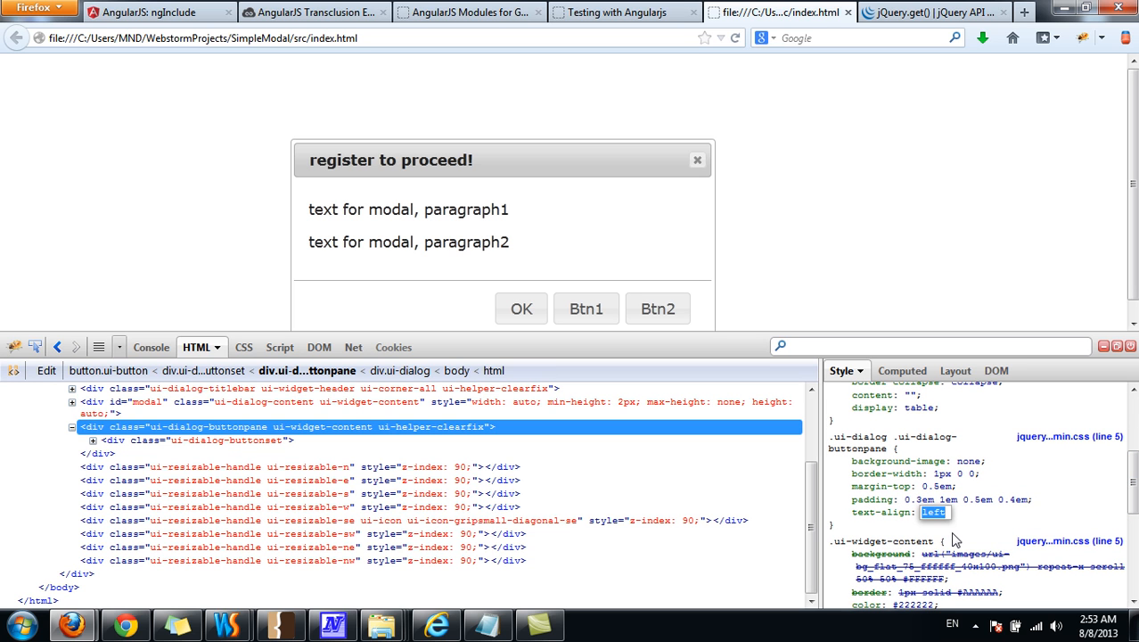
double_click(934, 511)
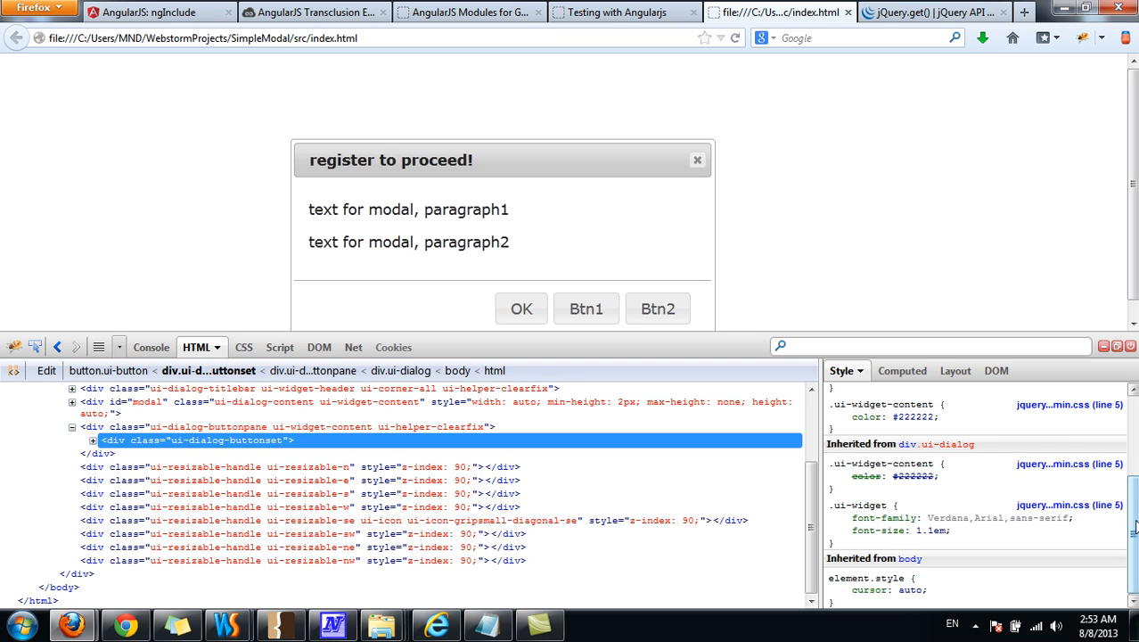
scroll("up", 3)
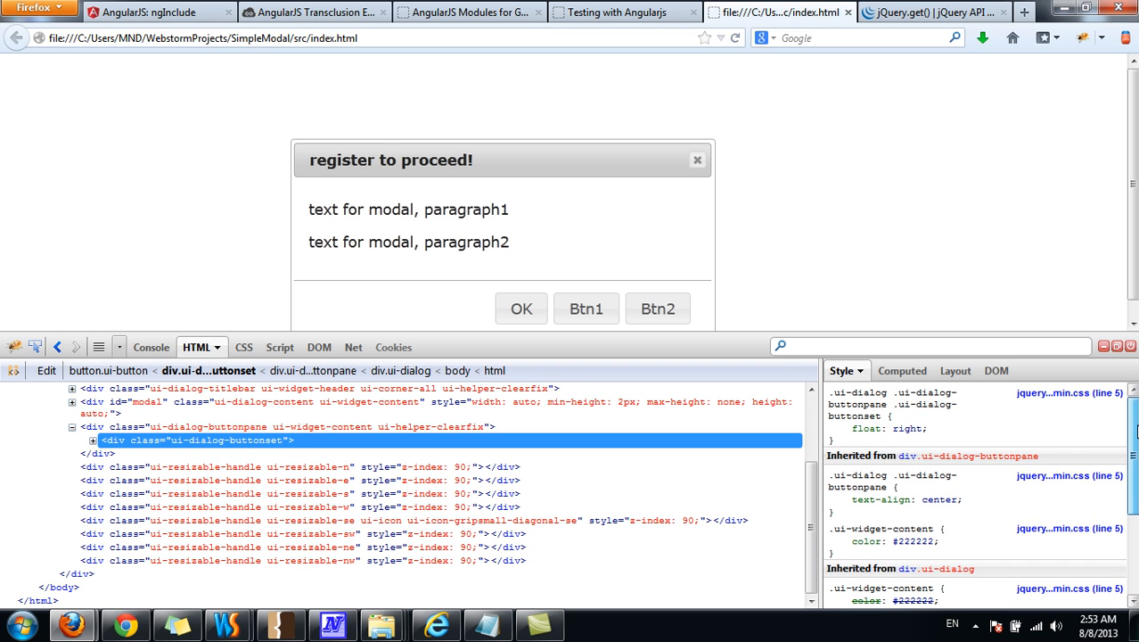
double_click(907, 428)
type("none")
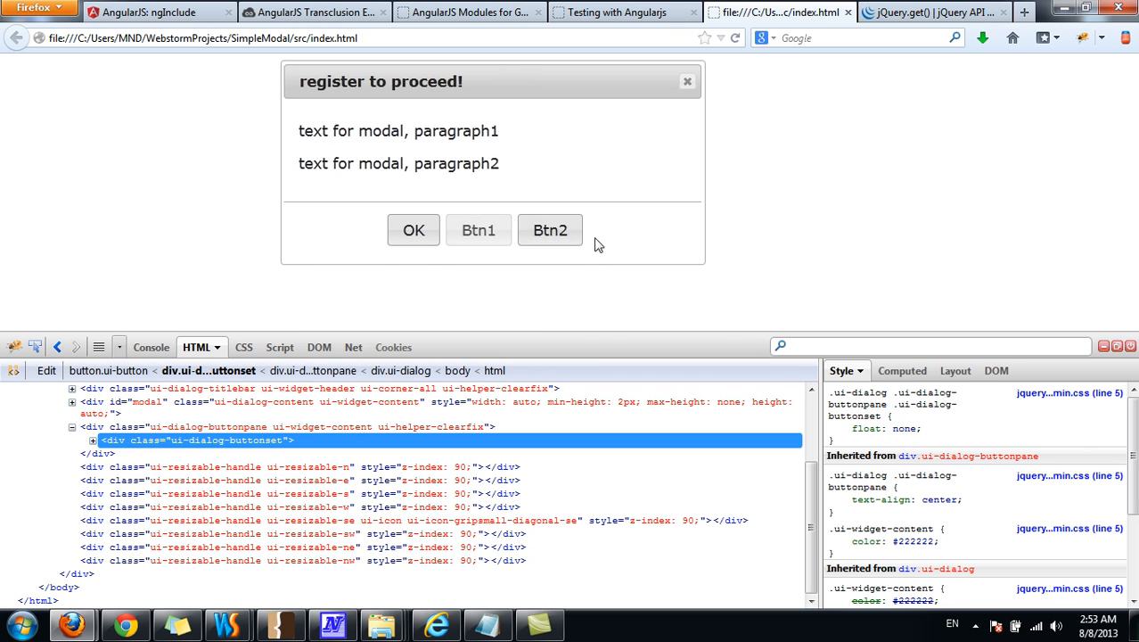
mouse_move(478, 324)
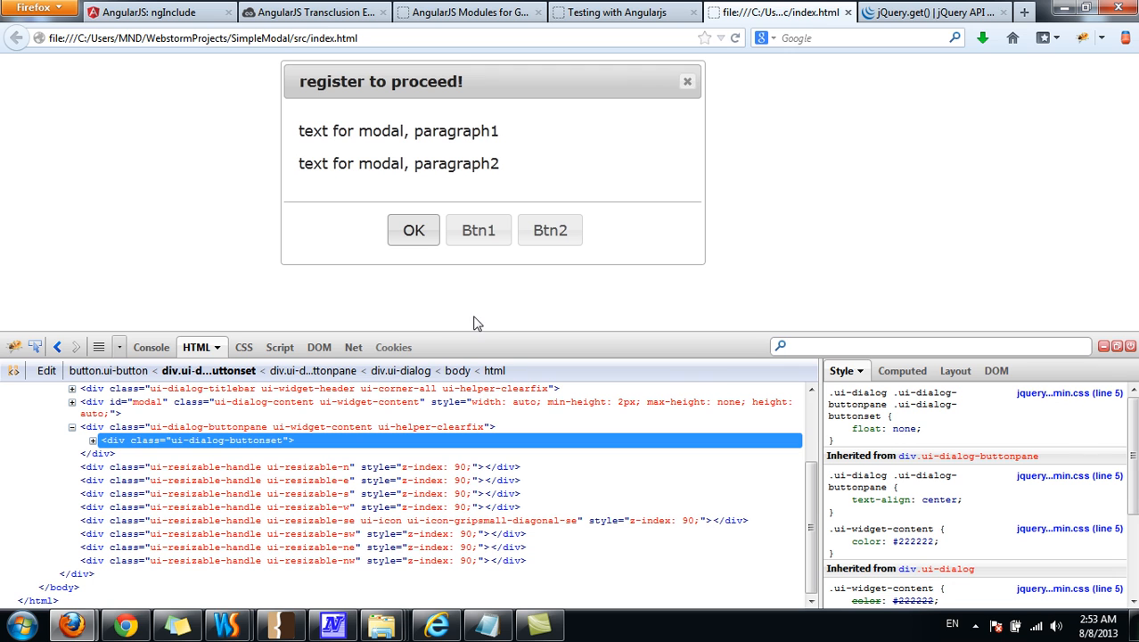
mouse_move(508, 92)
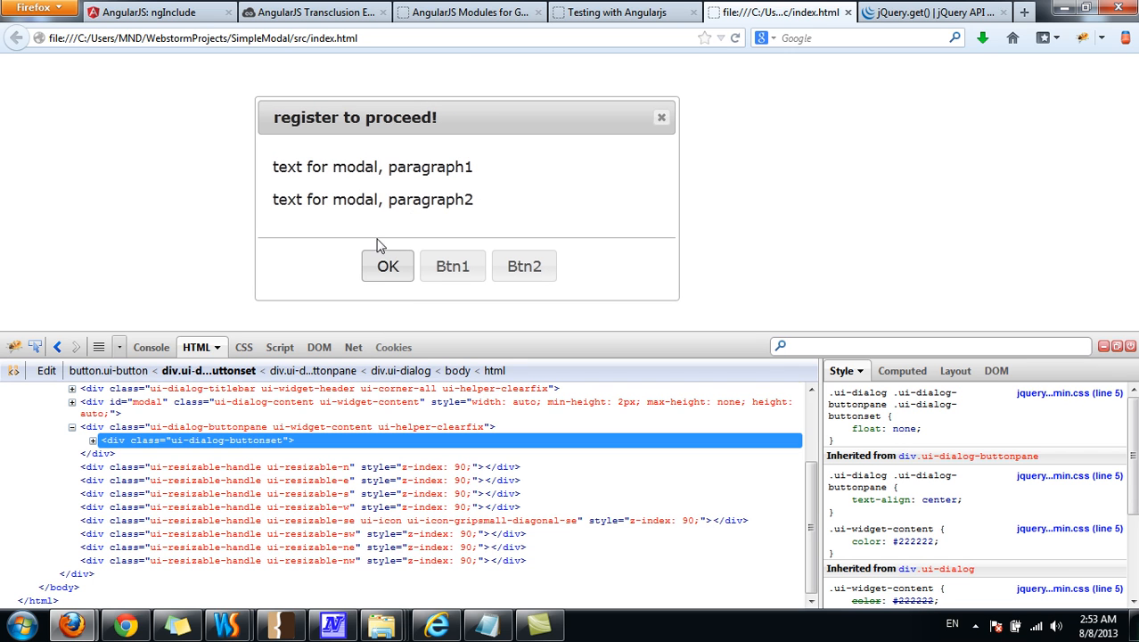
mouse_move(421, 142)
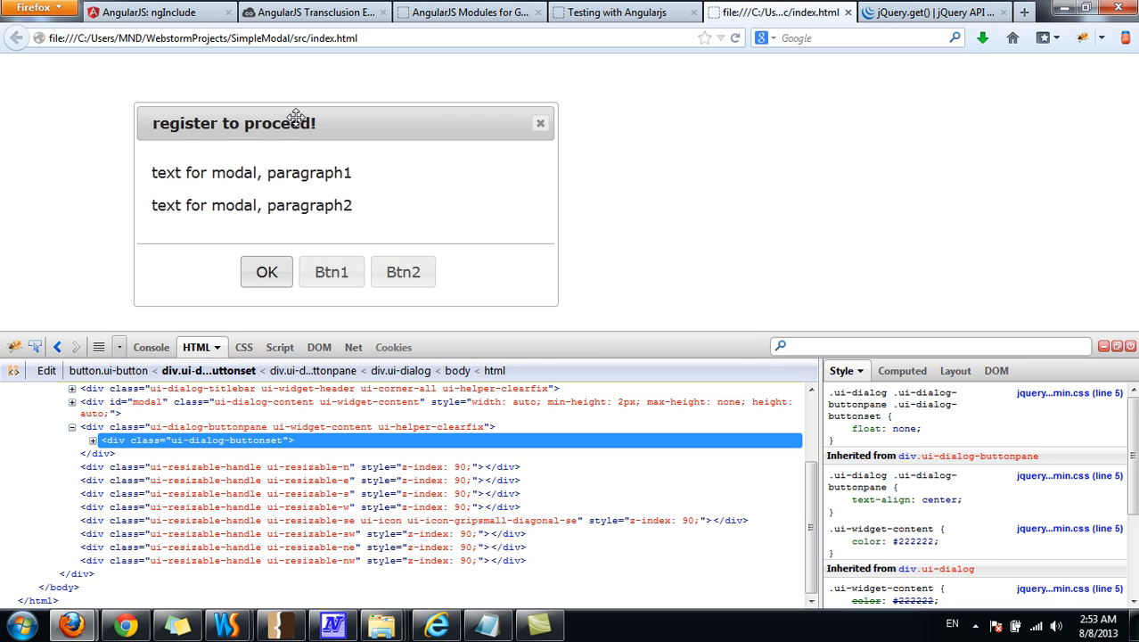
mouse_move(230, 275)
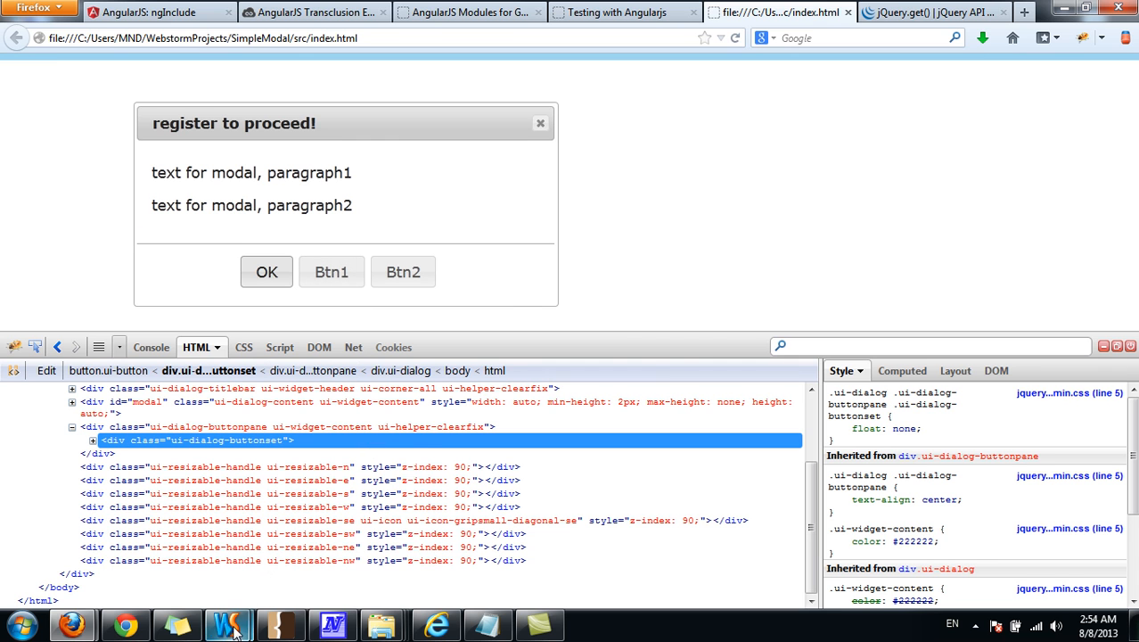
- Add a <style> block in index.html's head with .ui-dialog-buttonpane {text-align: center;}
left_click(228, 624)
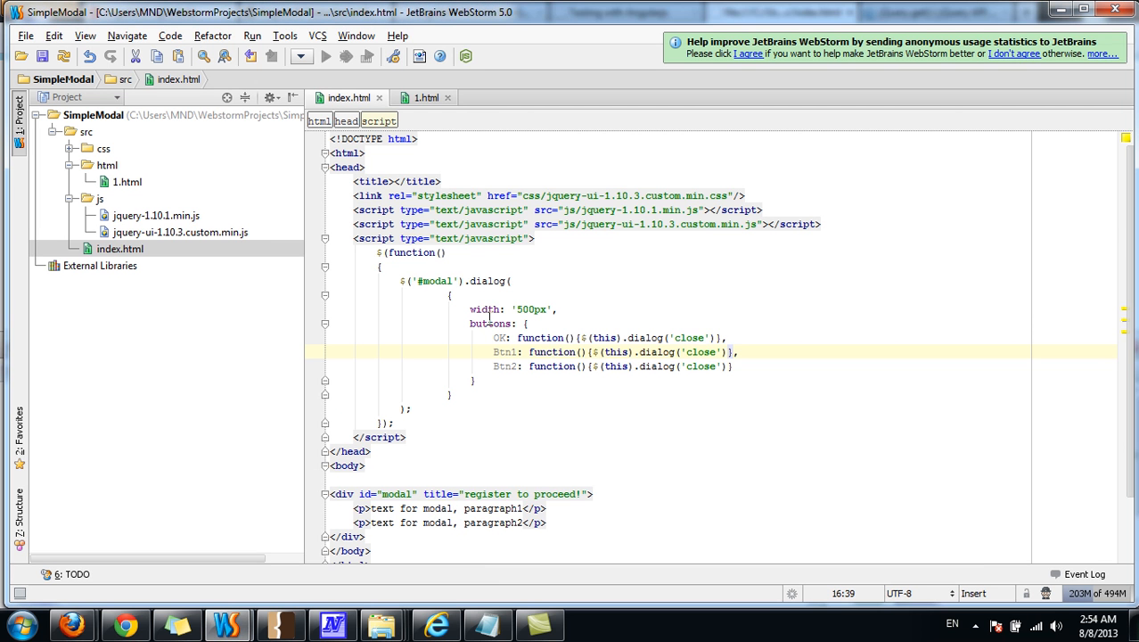
mouse_move(706, 256)
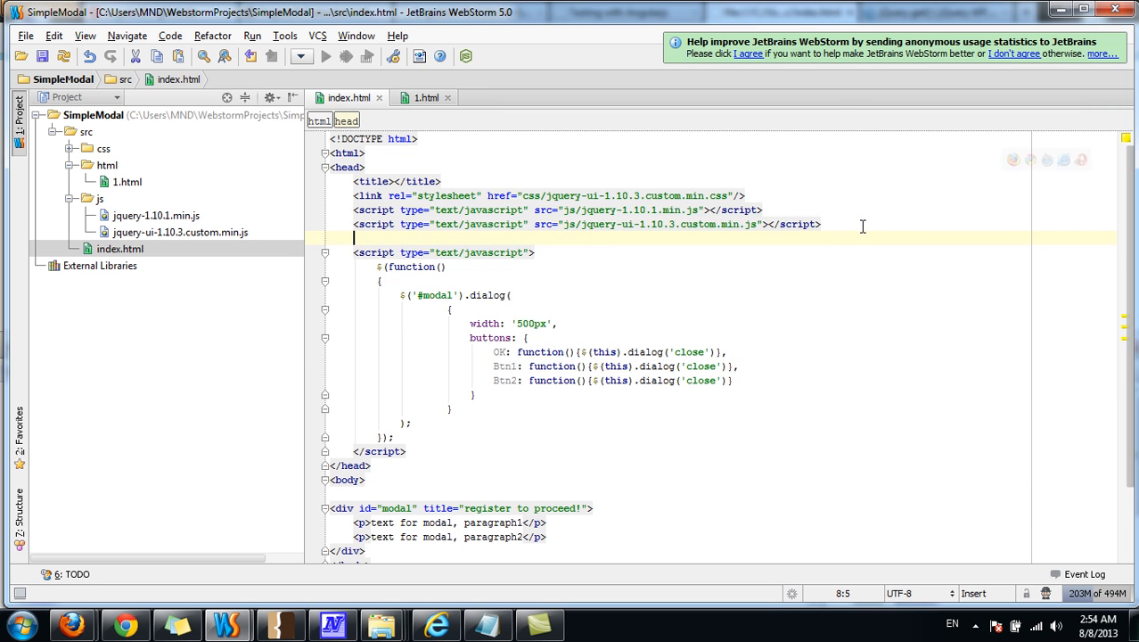
type("<style>")
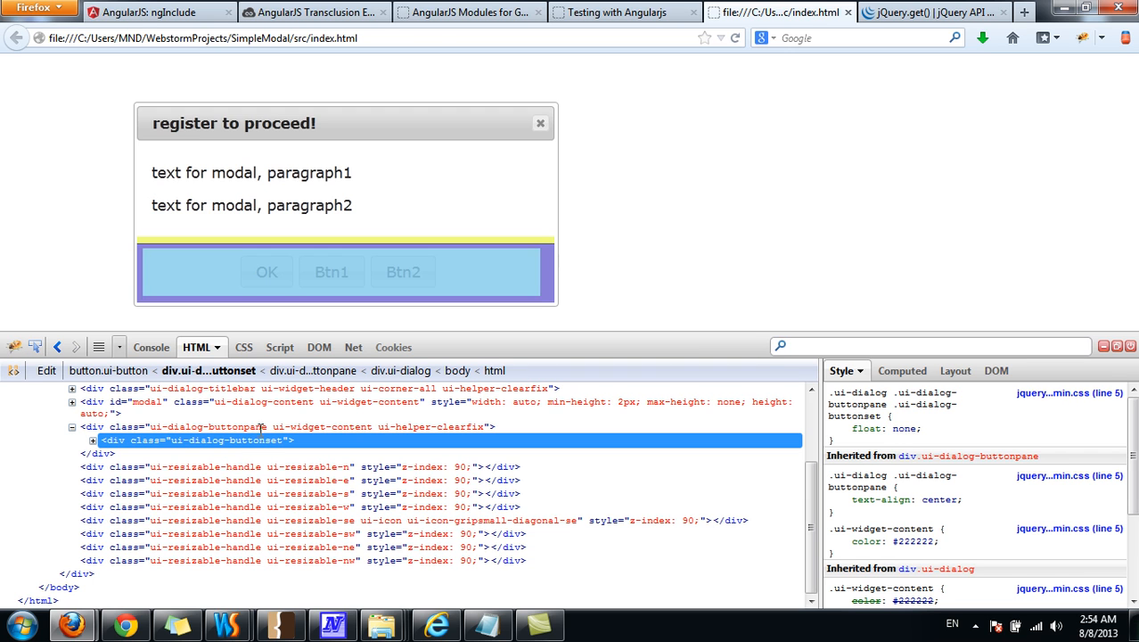
double_click(210, 427)
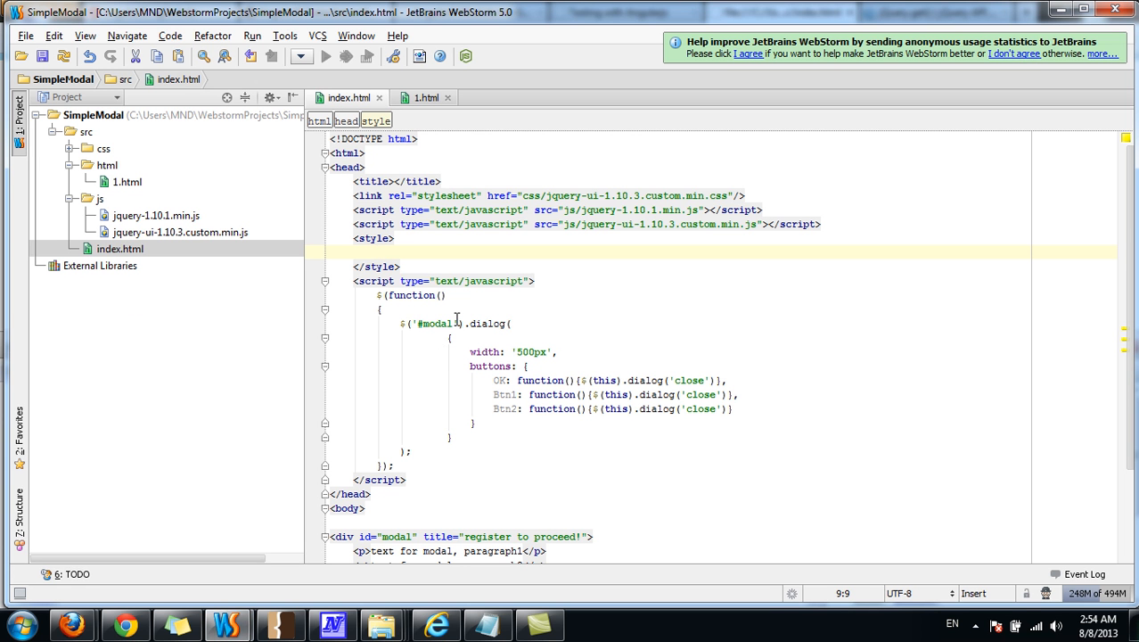
type(".ui-dialog-buttonpane")
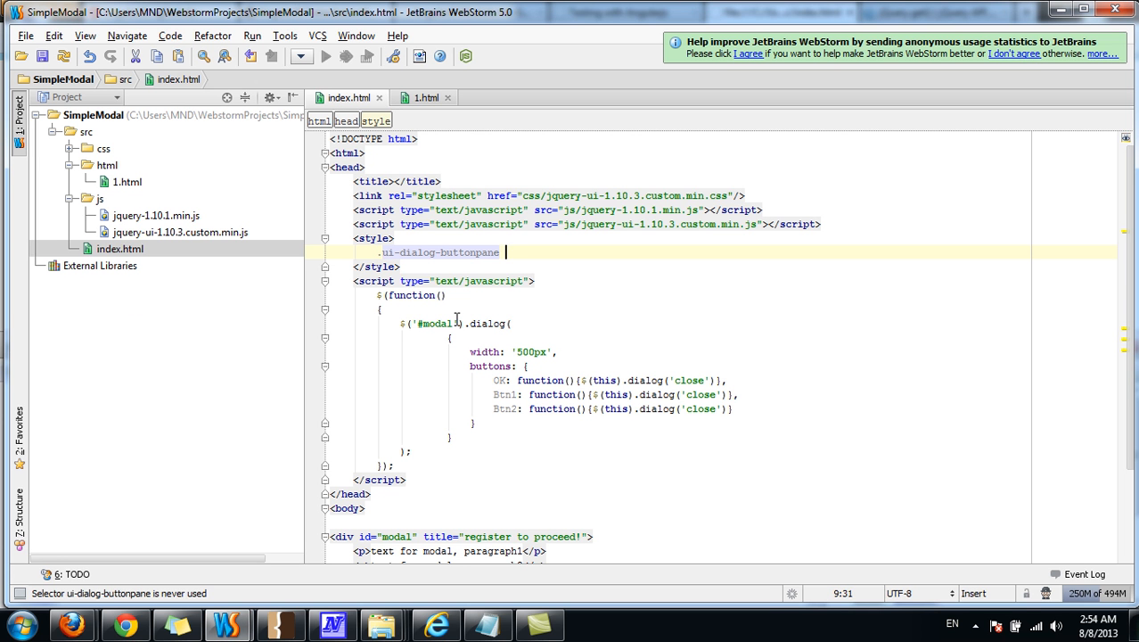
type("{te")
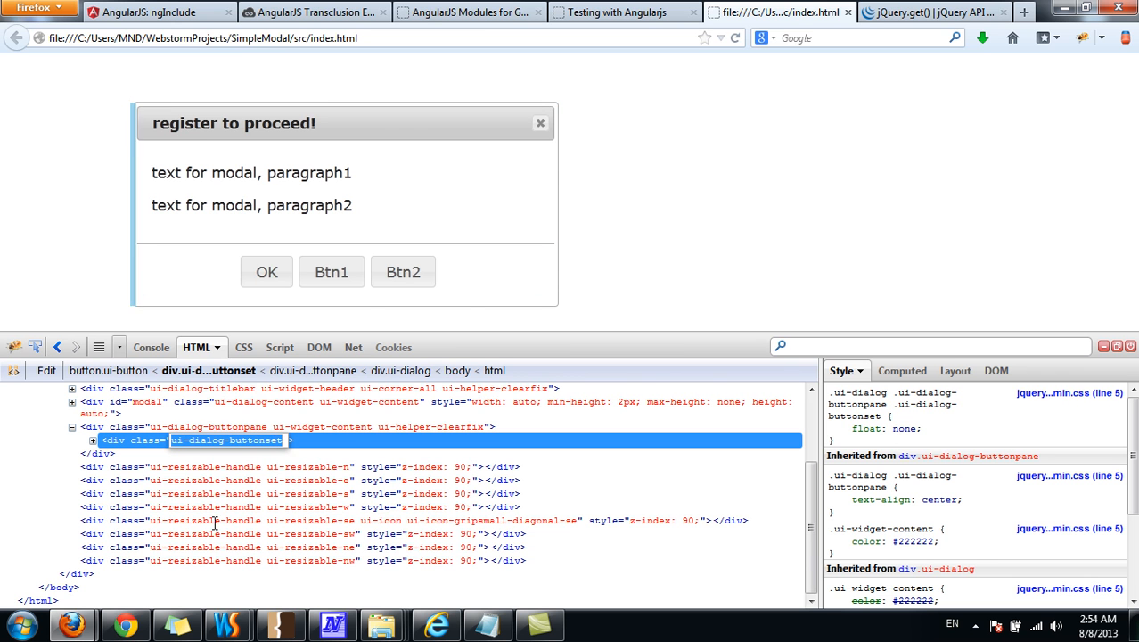
- Add the rule .ui-dialog-buttonpane .ui-dialog-buttonset {float: none;}
left_click(332, 624)
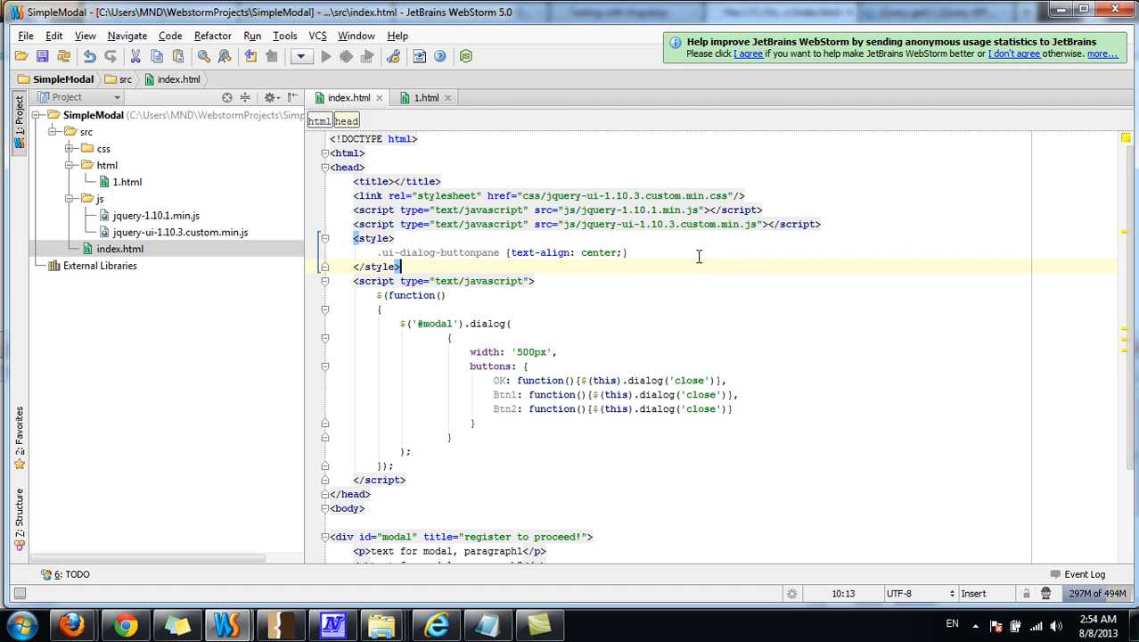
type(".u")
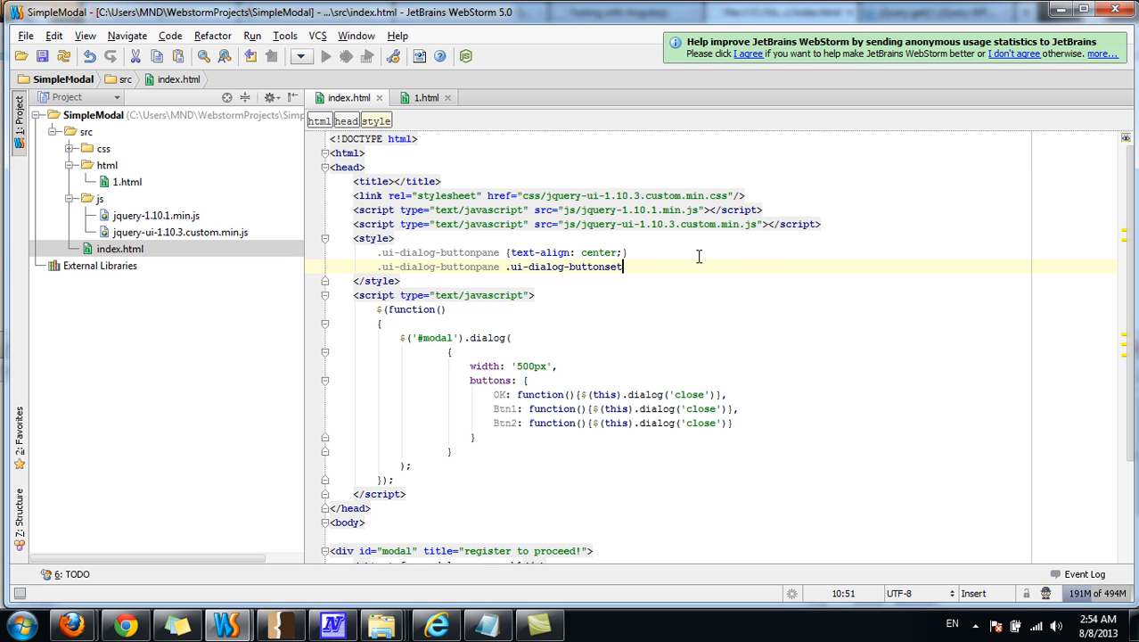
type("{float: }")
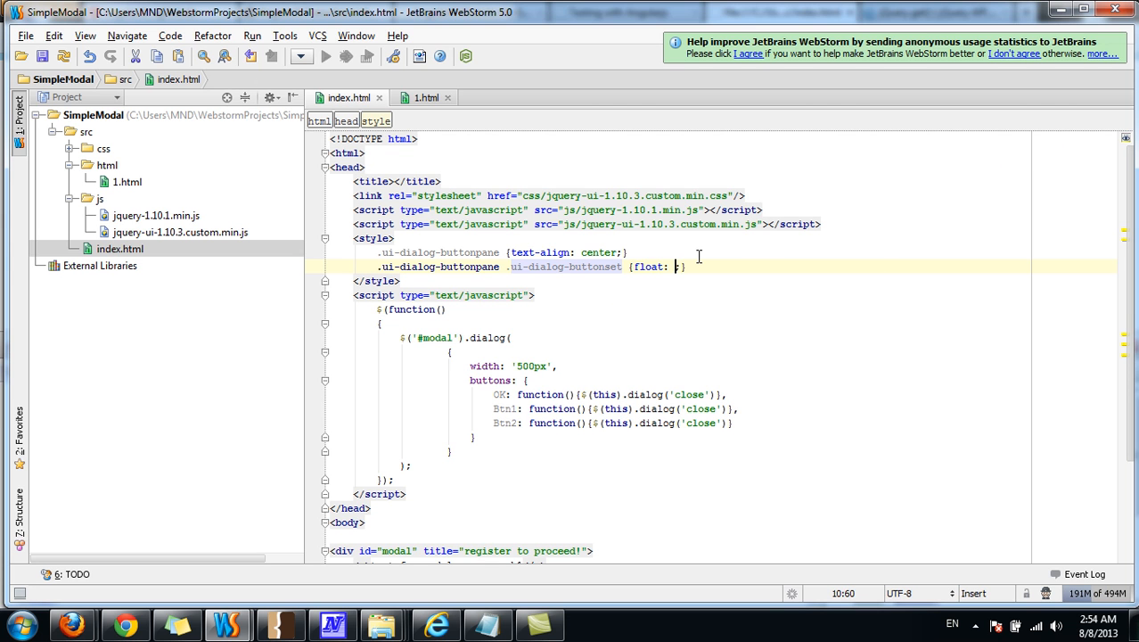
type("none;")
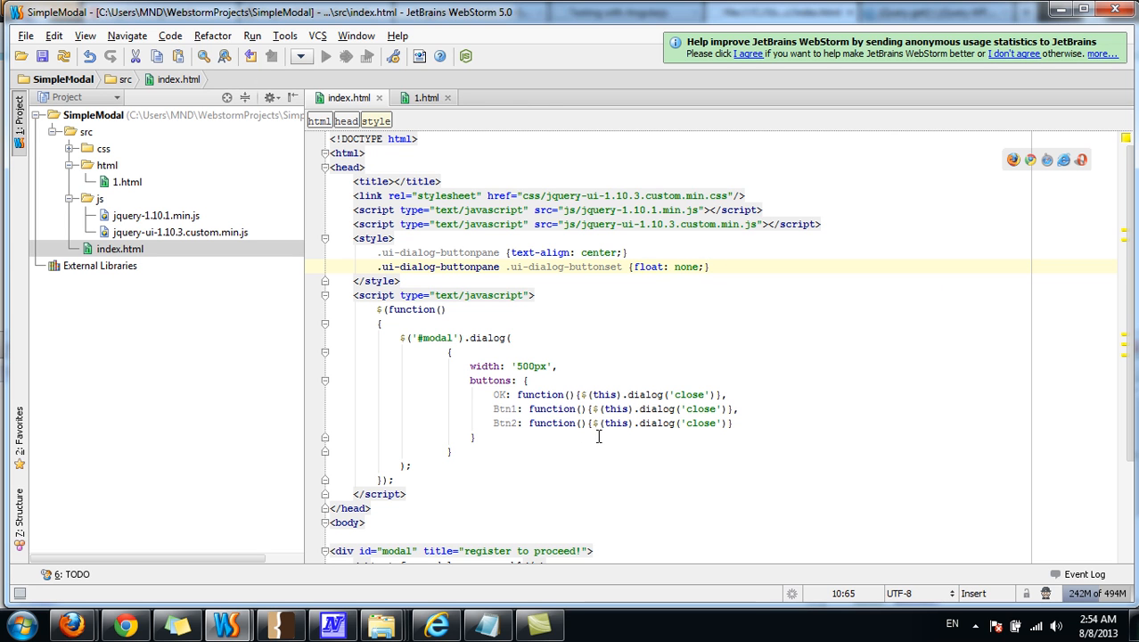
mouse_move(525, 428)
type(",")
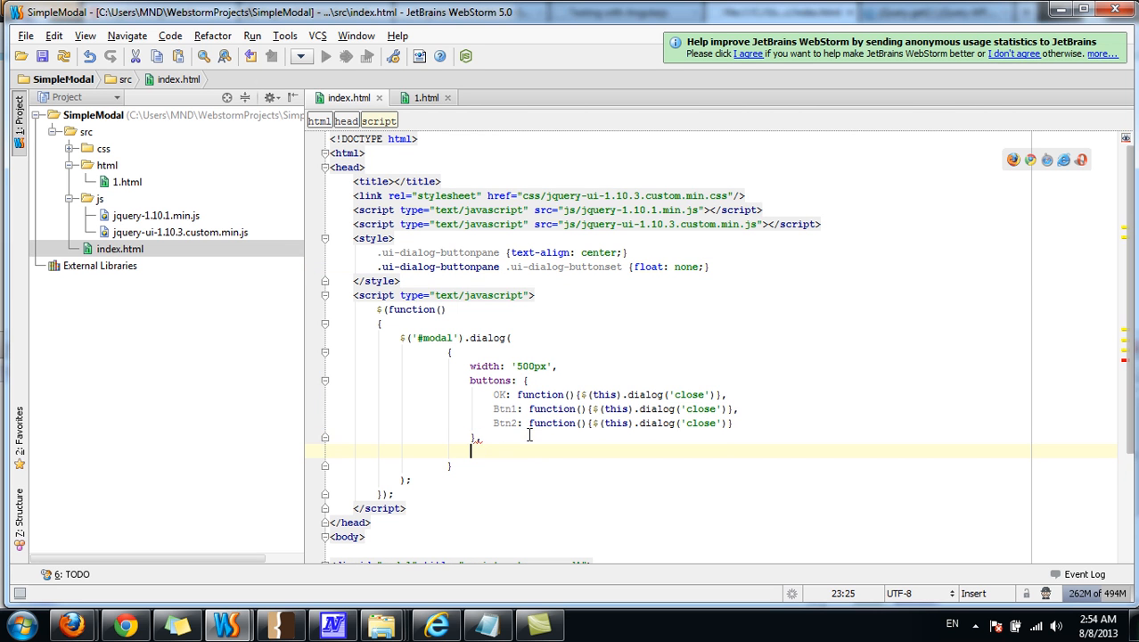
- Give the dialog dialogClass: 'buttons-centered' and scope both CSS rules under .buttons-centered
type("dialogClass:")
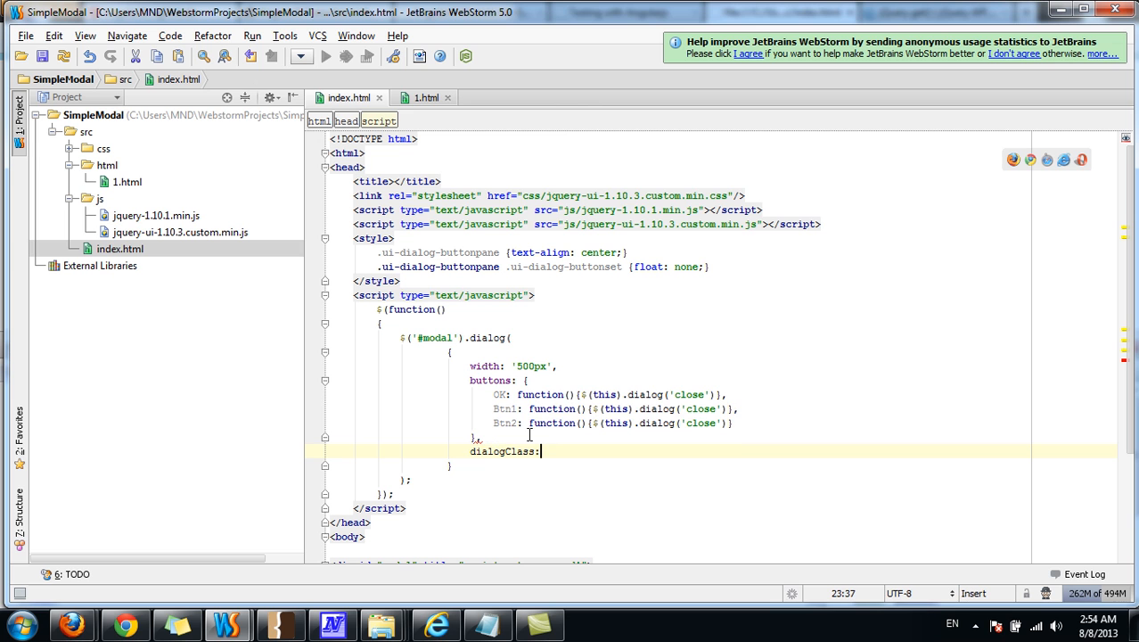
type("'buttons")
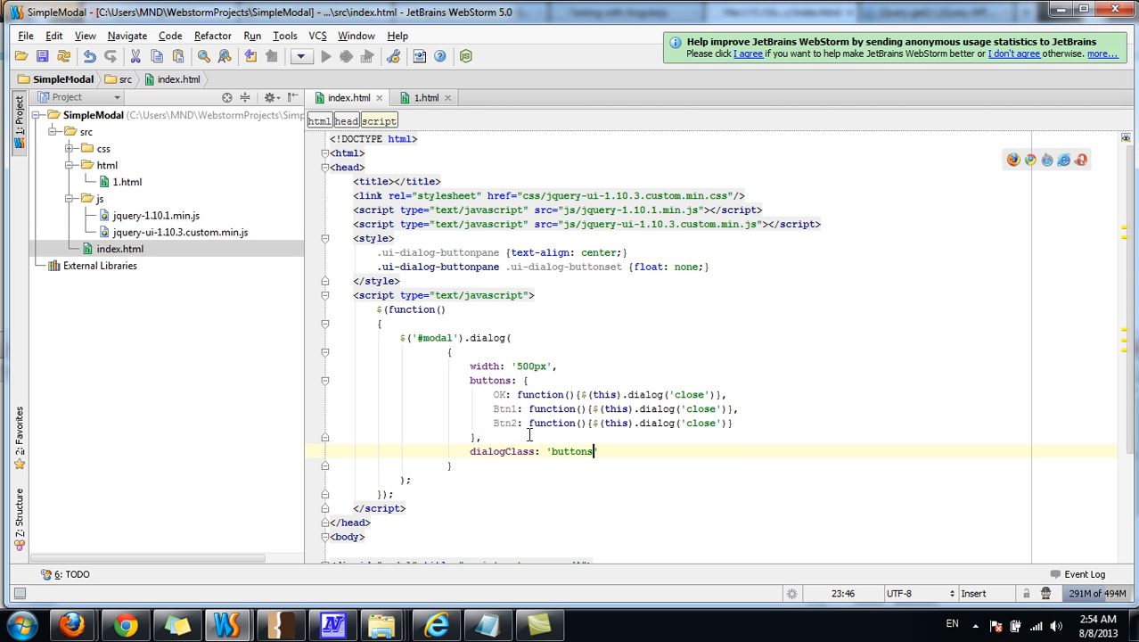
key("Backspace")
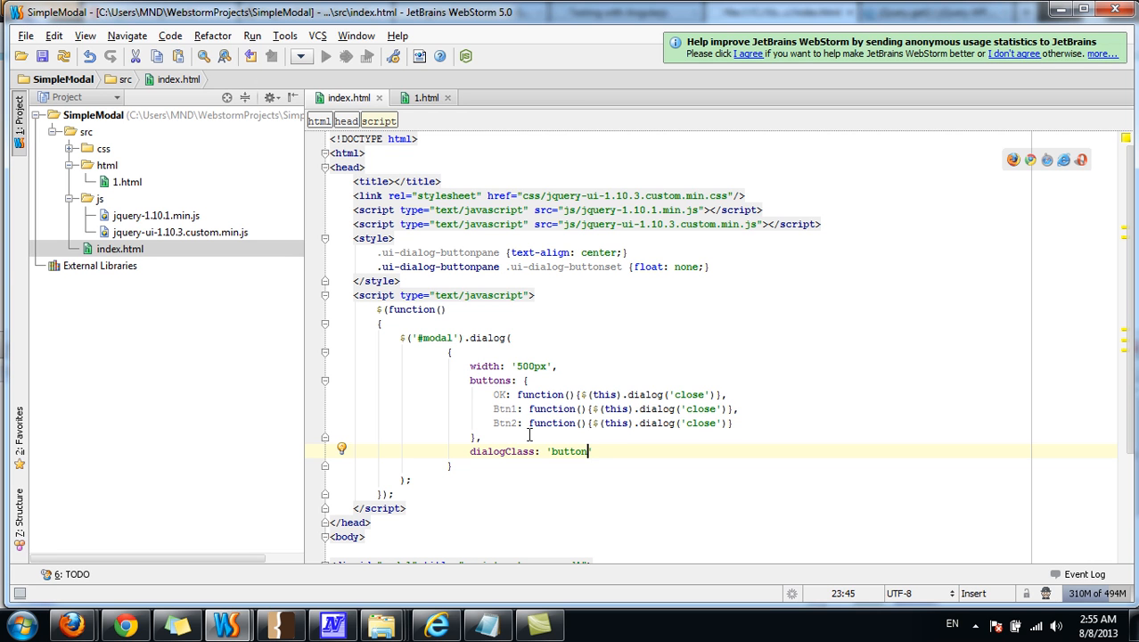
type("s-centered")
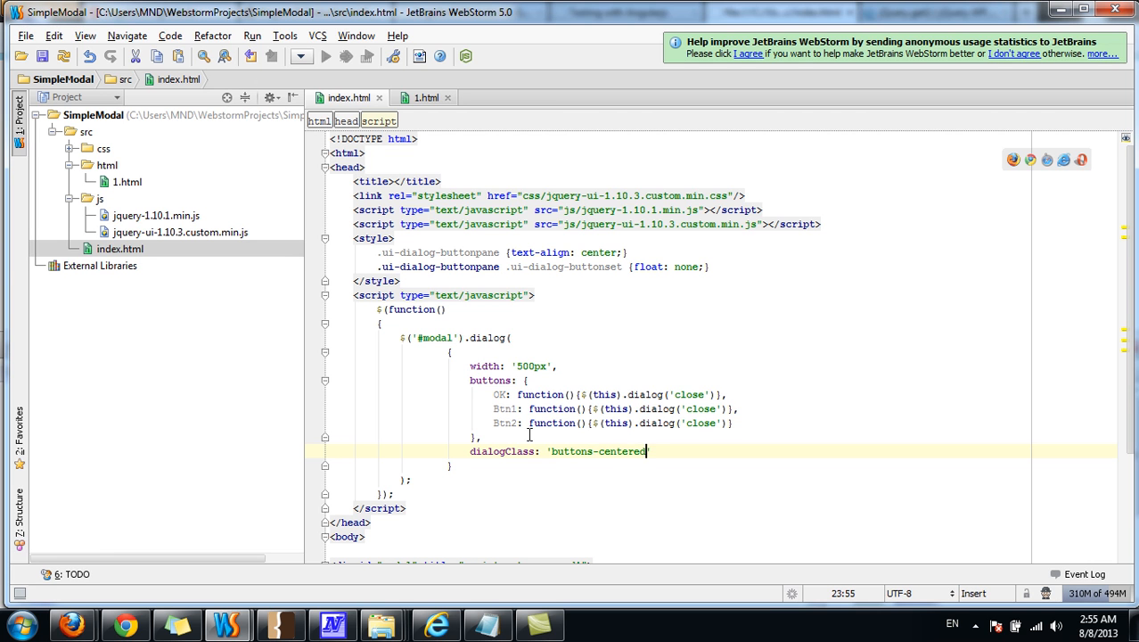
double_click(567, 451)
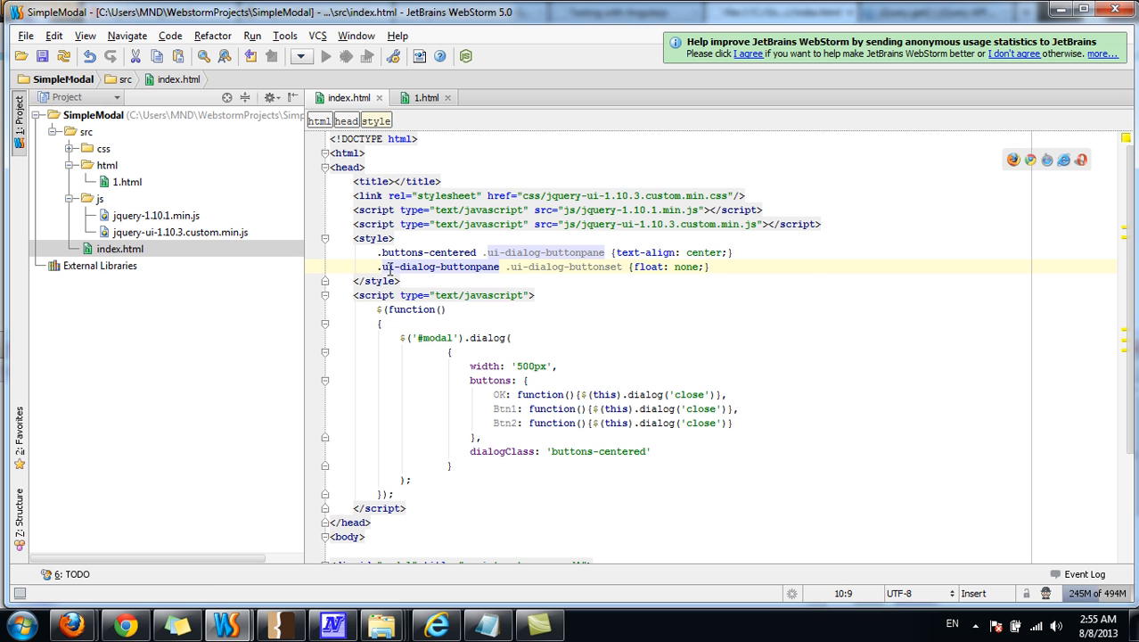
type(".buttons-centered")
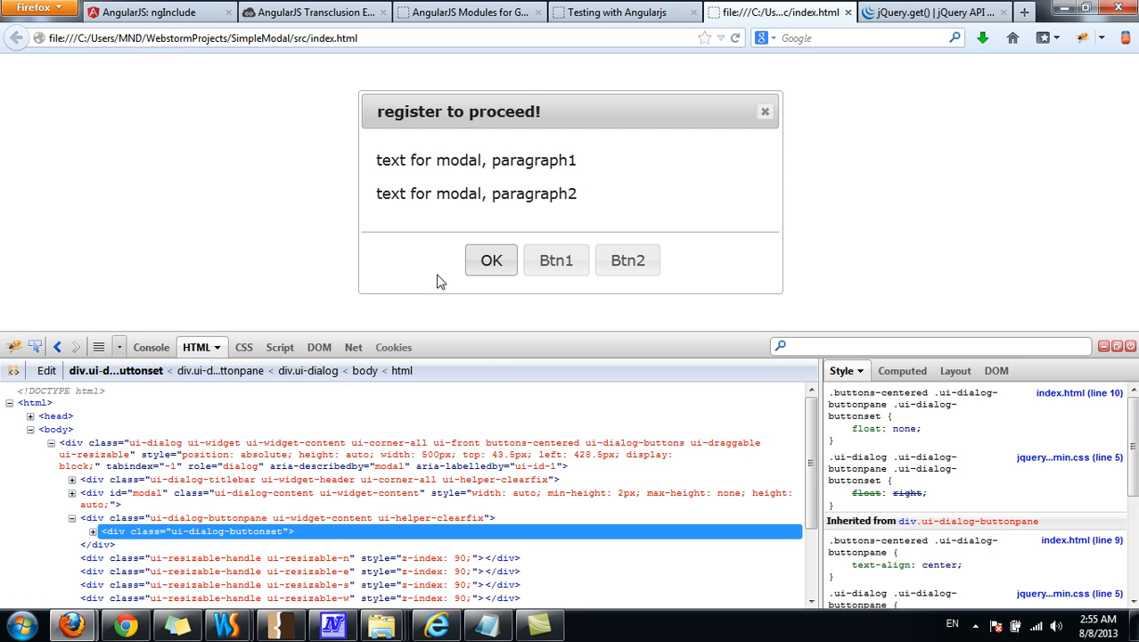
mouse_move(743, 238)
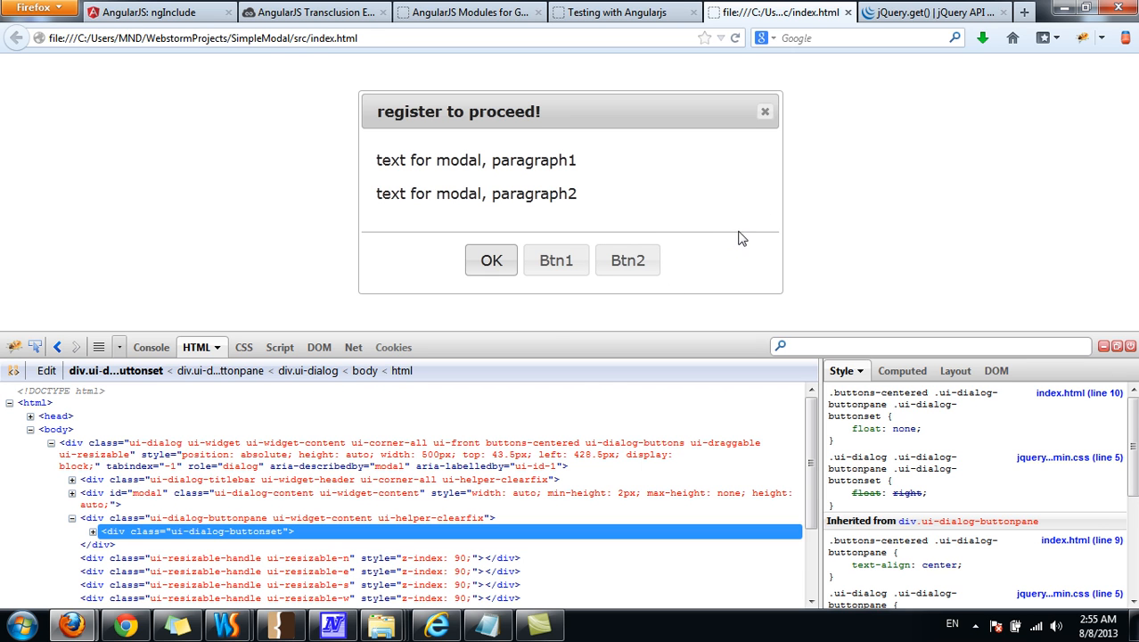
mouse_move(569, 319)
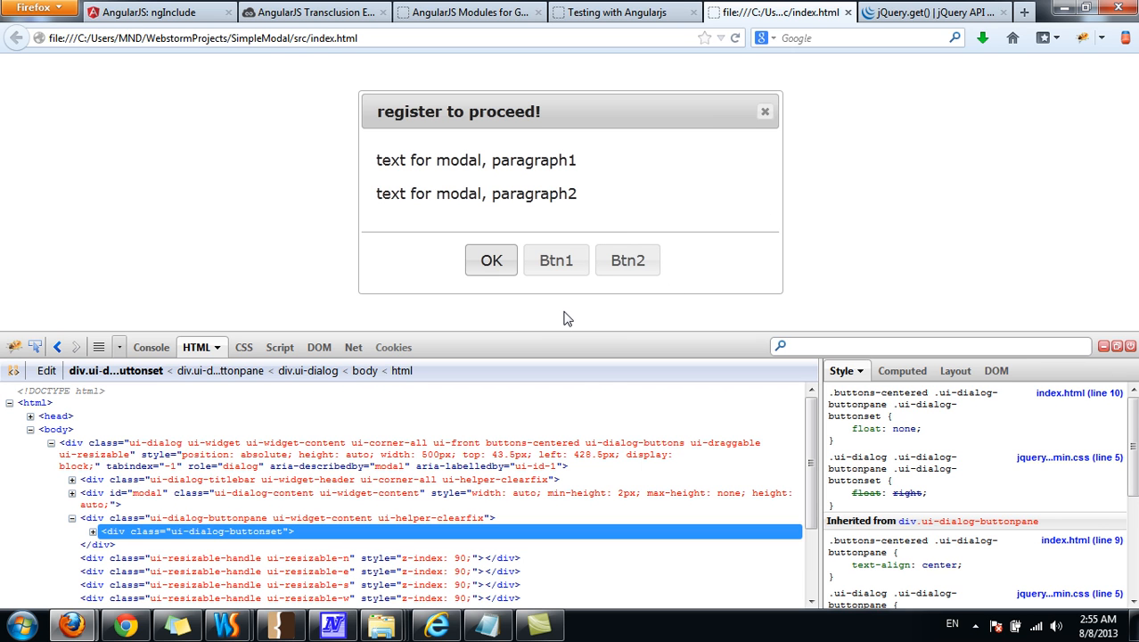